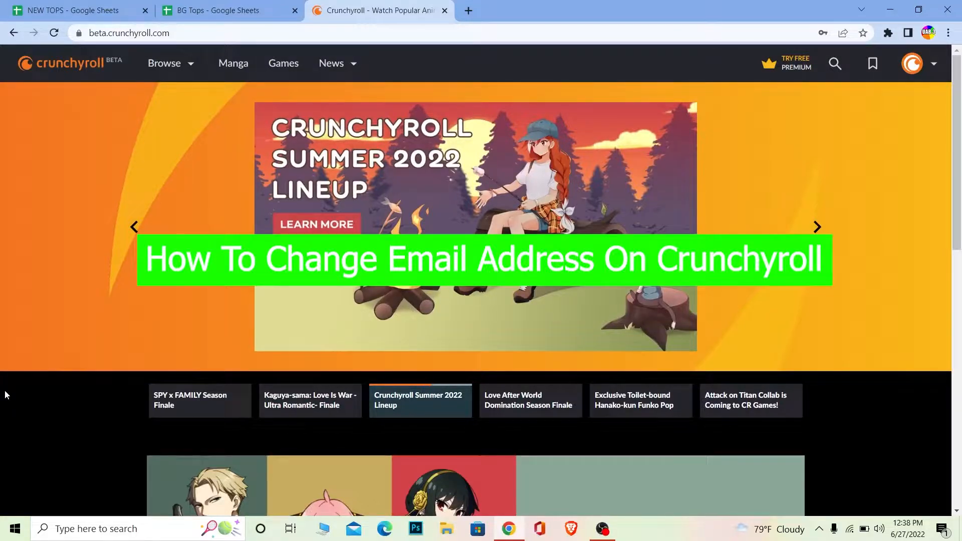
pyautogui.moveTo(84, 396)
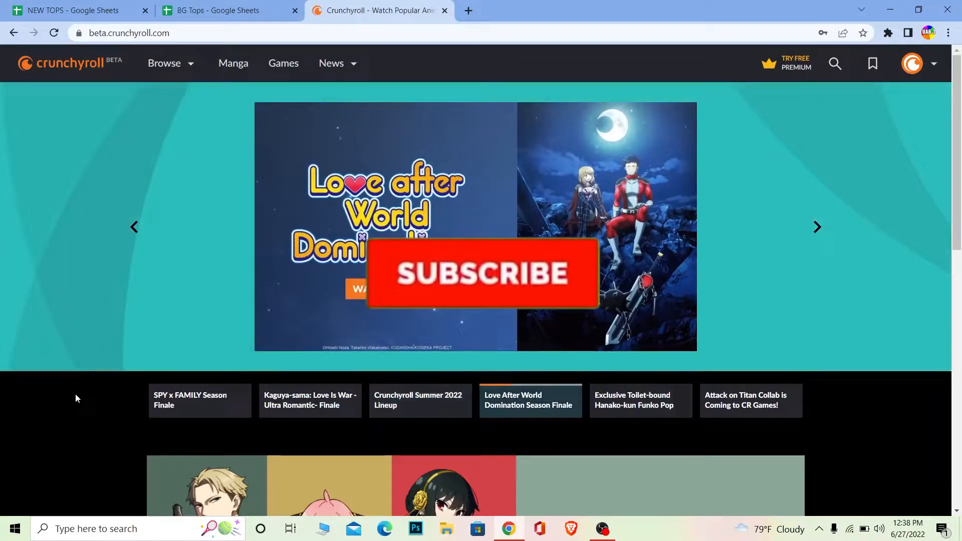
# Reach My Account settings from the profile avatar menu.
pyautogui.click(481, 274)
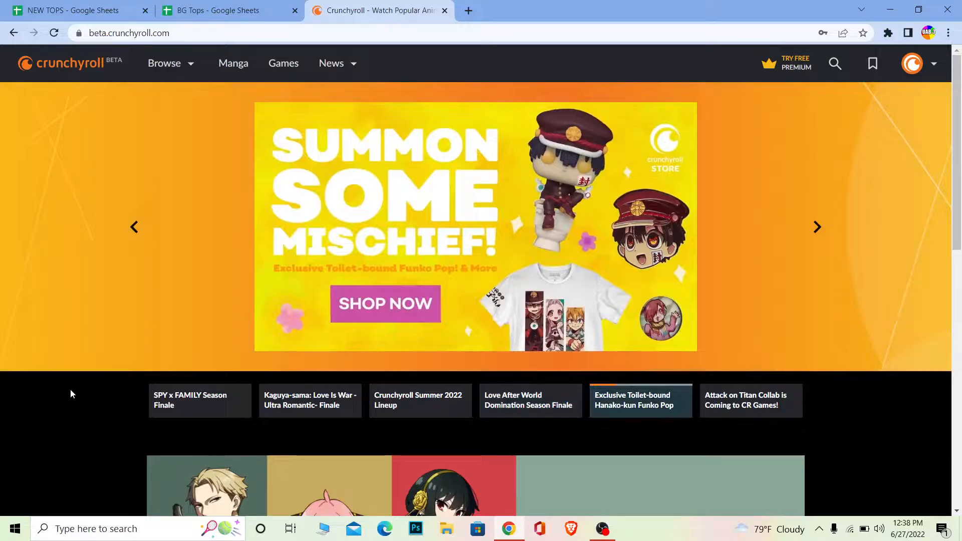
pyautogui.scroll(-3)
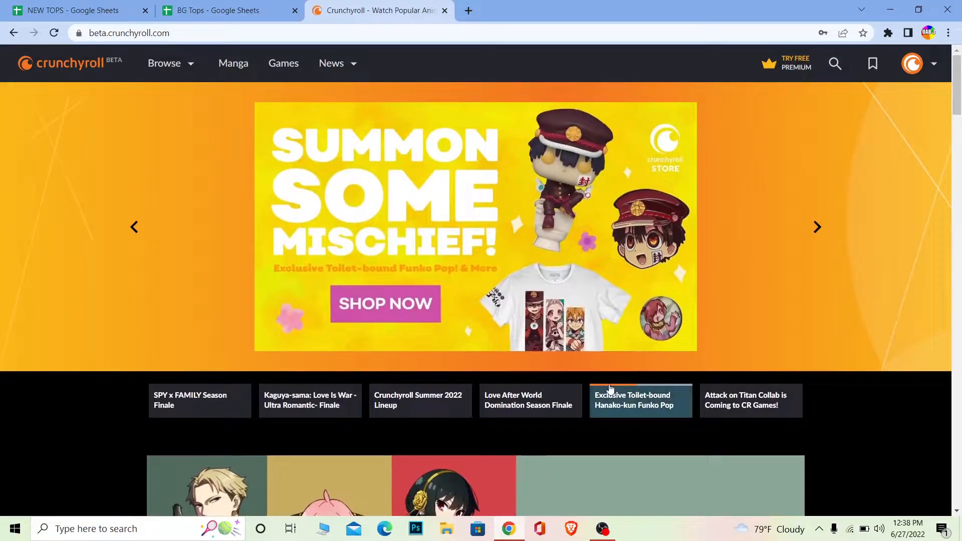
pyautogui.moveTo(491, 468)
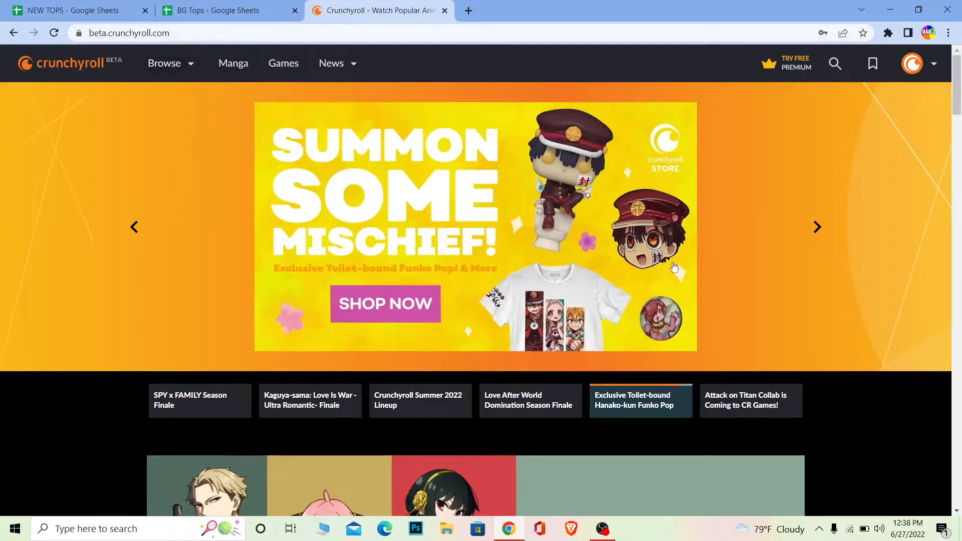
pyautogui.moveTo(852, 152)
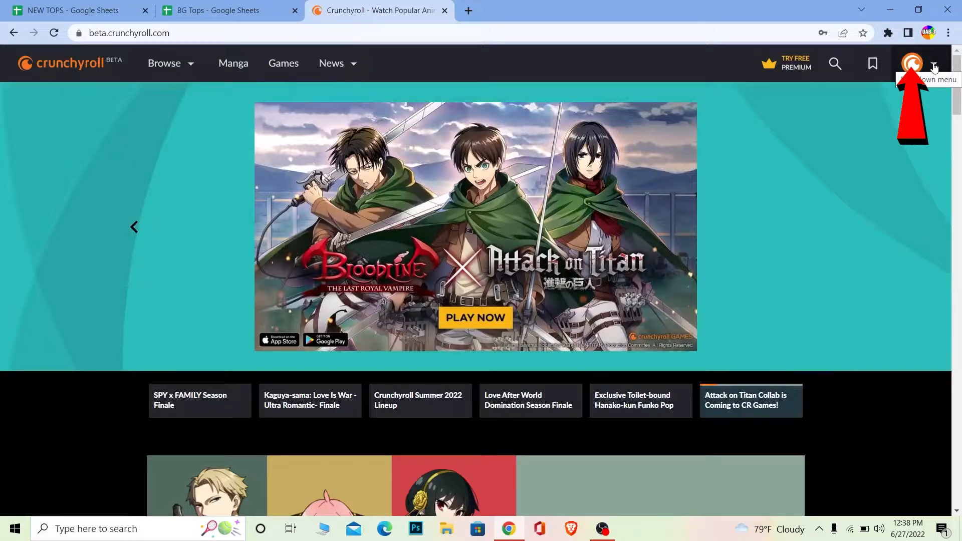
pyautogui.click(934, 64)
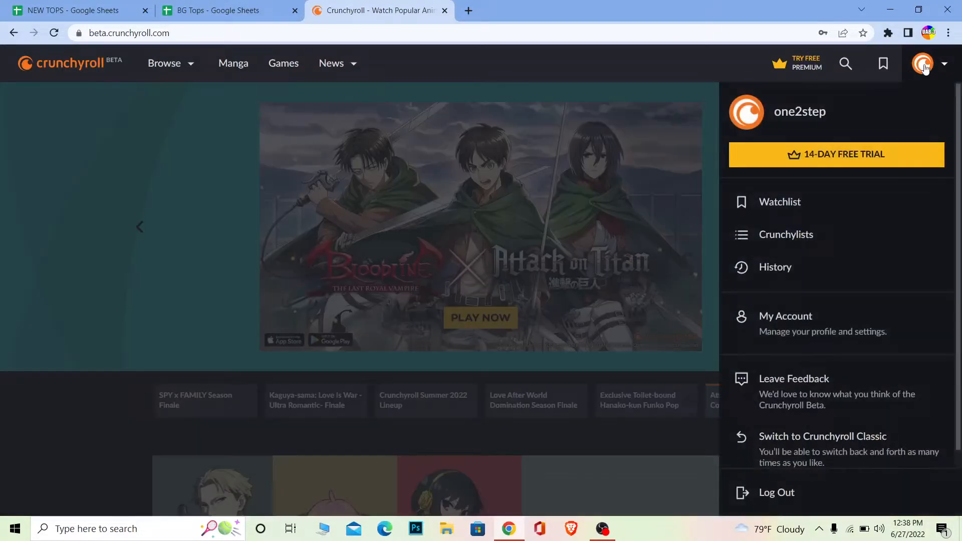
pyautogui.click(786, 316)
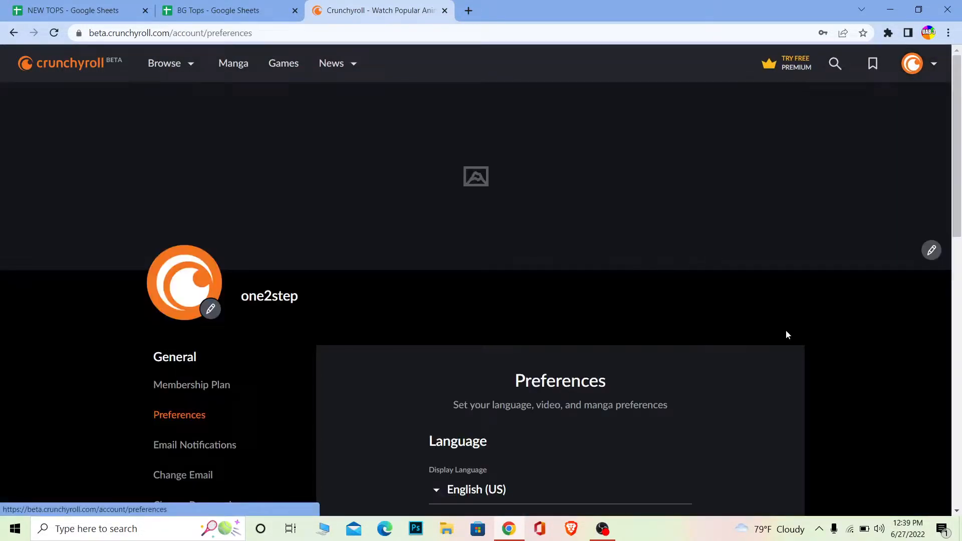
# Go to the Change Email page under the General sidebar.
pyautogui.scroll(-3)
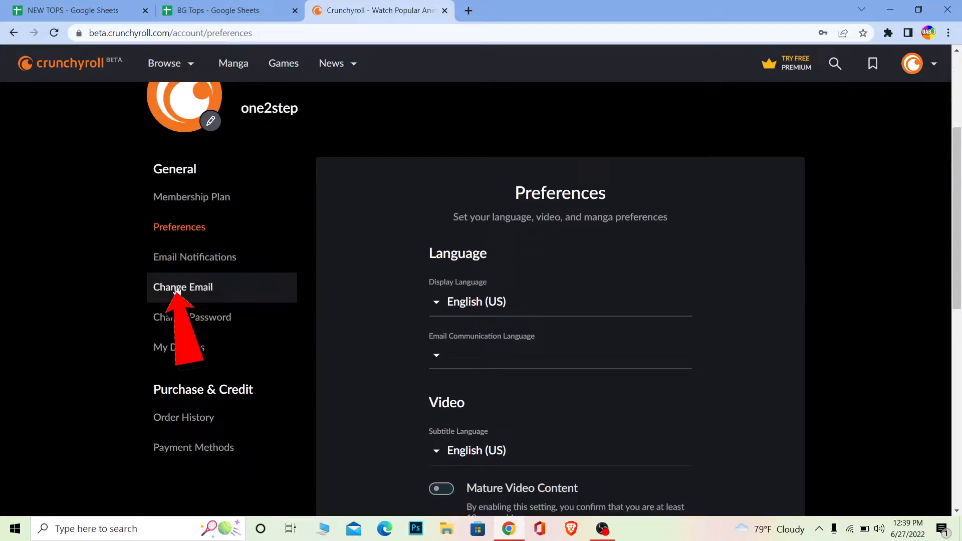
pyautogui.click(183, 286)
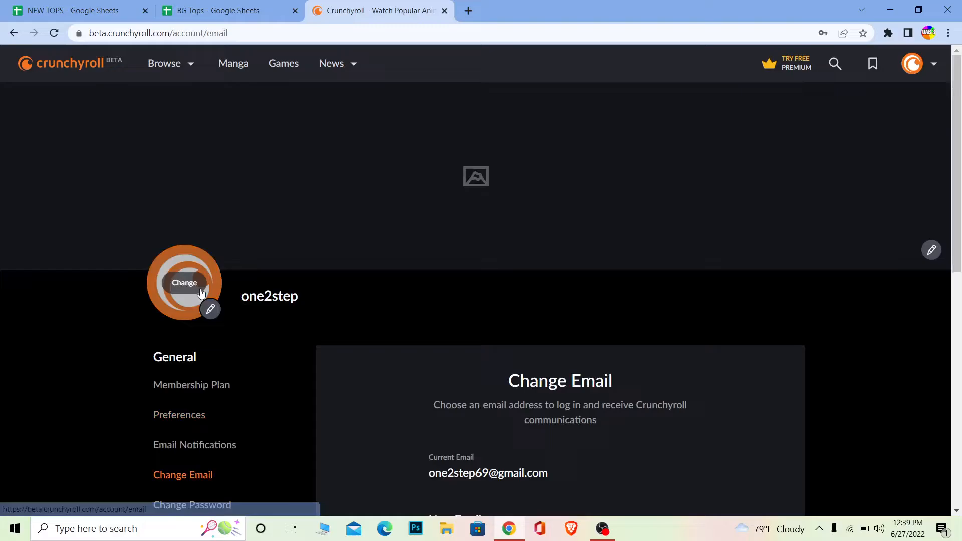
pyautogui.scroll(-3)
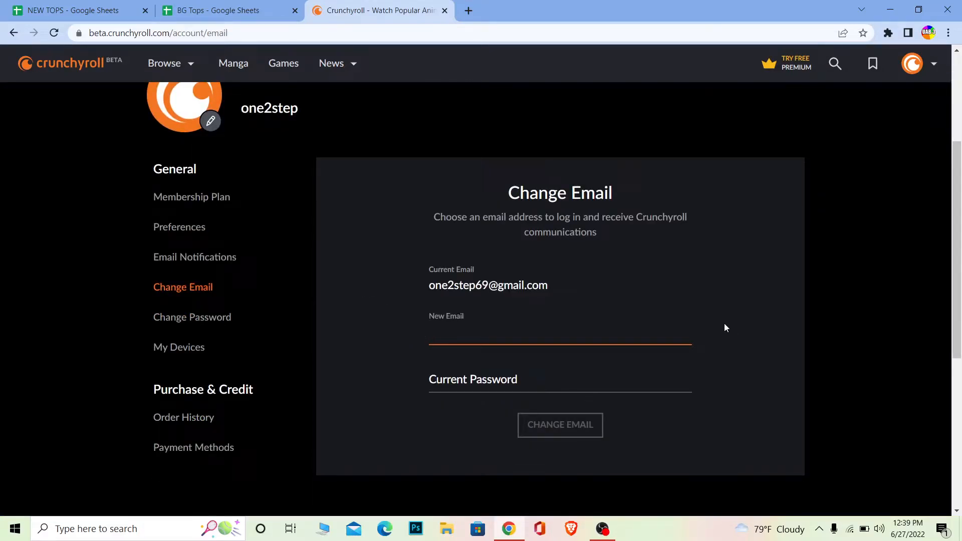
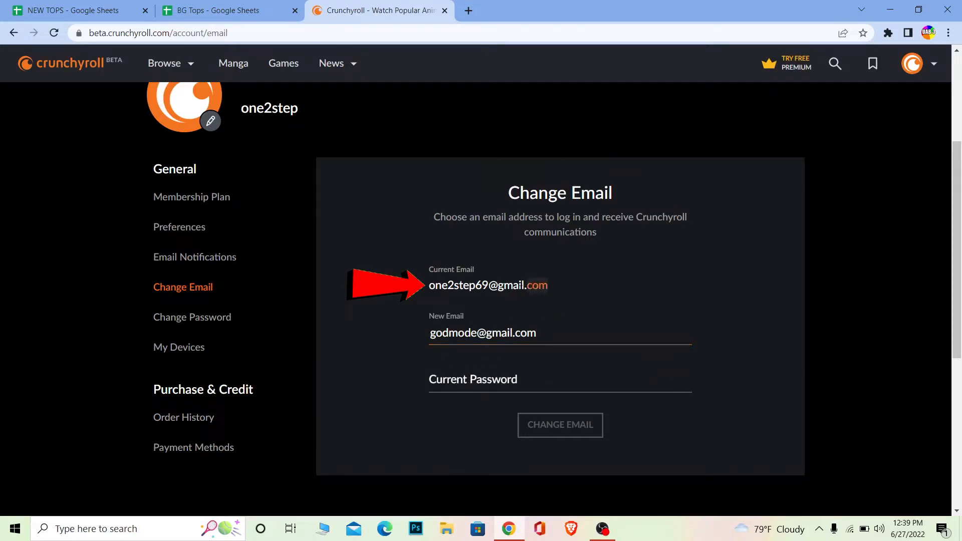
# Enter the new gmail.com address and current password, reveal it, and submit the change.
pyautogui.click(541, 379)
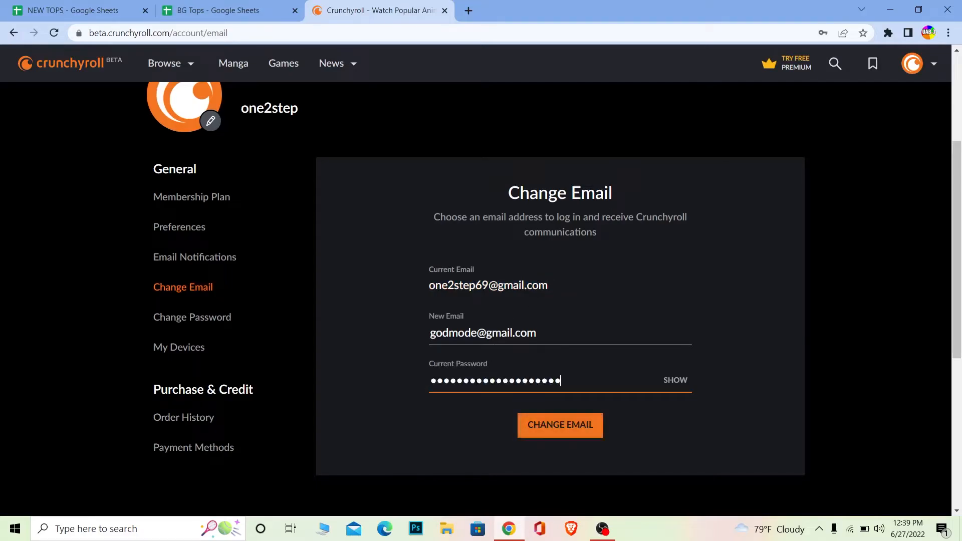
pyautogui.click(675, 379)
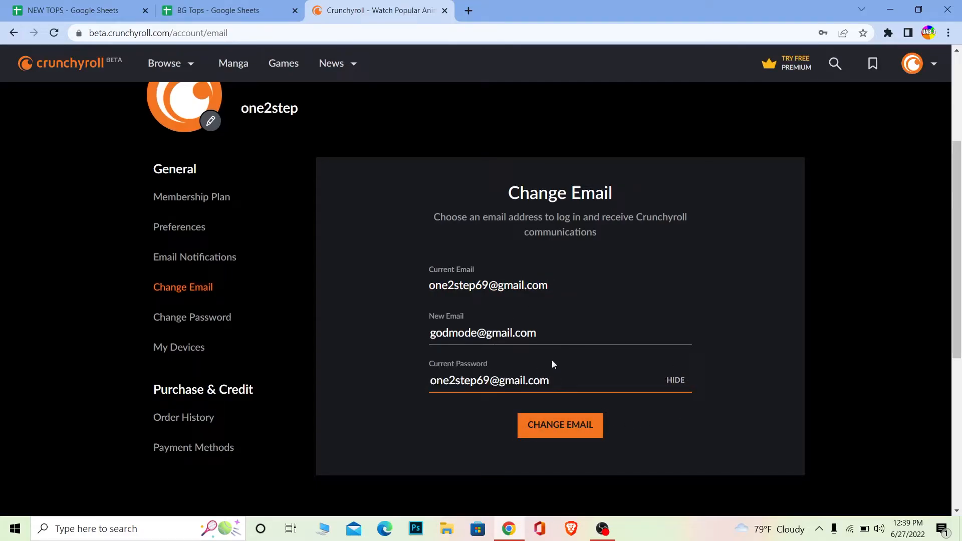
pyautogui.click(560, 425)
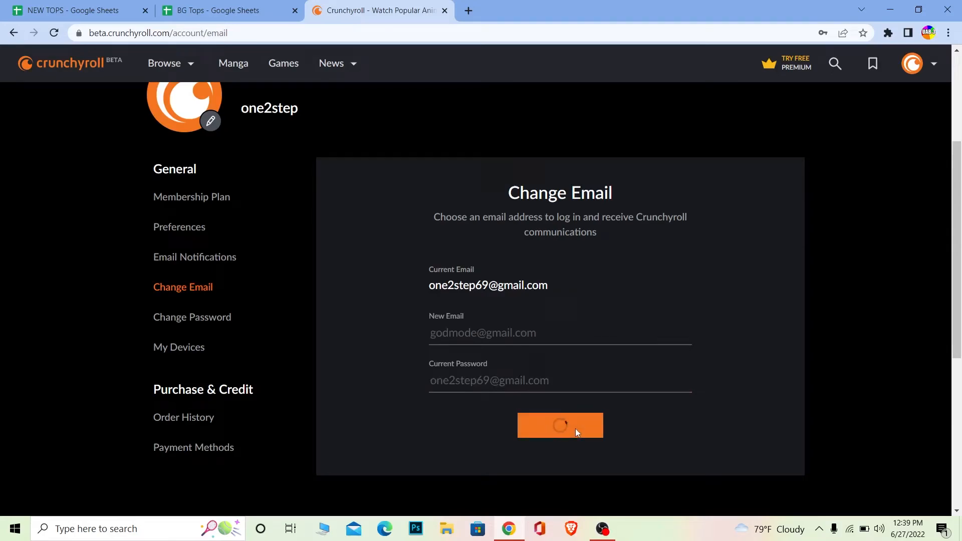
# Dismiss Chrome's offer to save the login after the change goes through.
pyautogui.click(560, 425)
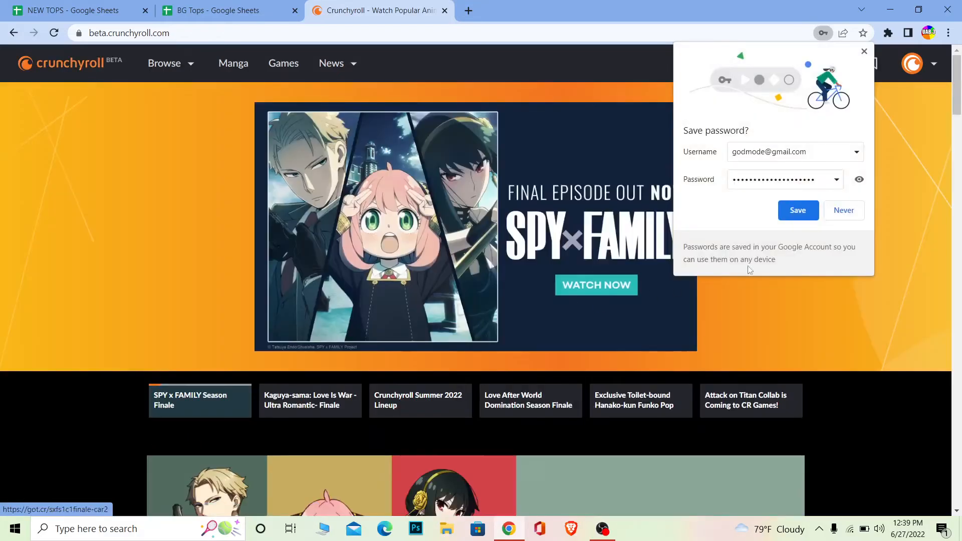
pyautogui.click(864, 51)
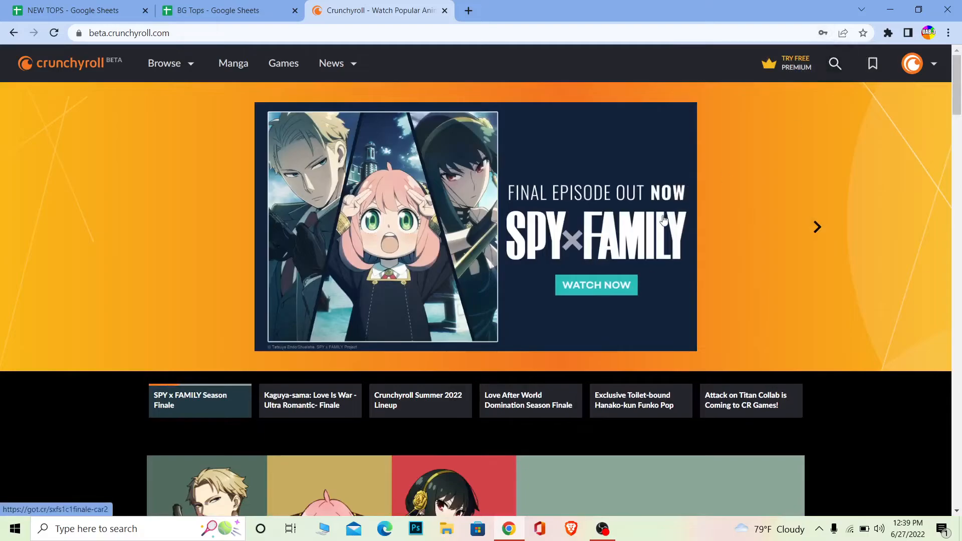
pyautogui.moveTo(670, 286)
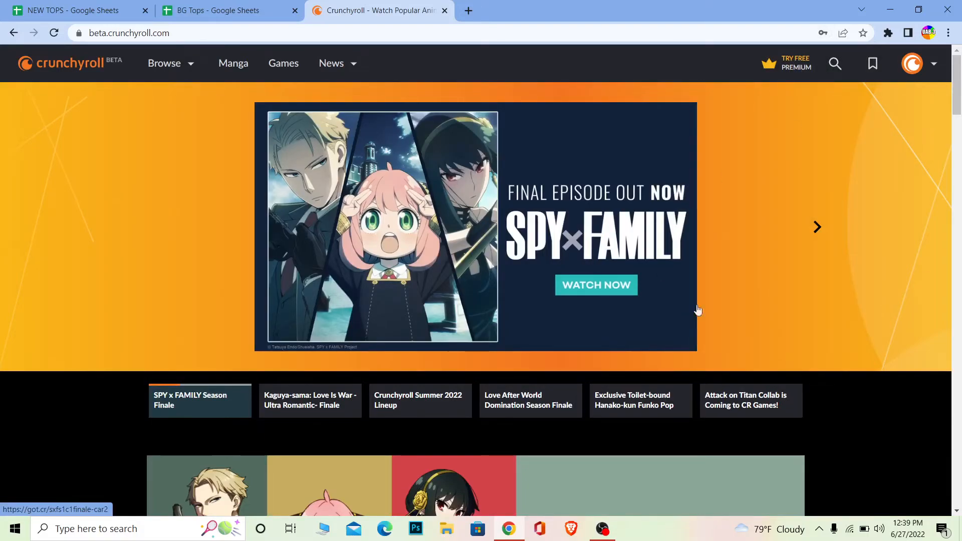
# Browse through the next featured banners on the home page carousel.
pyautogui.click(817, 226)
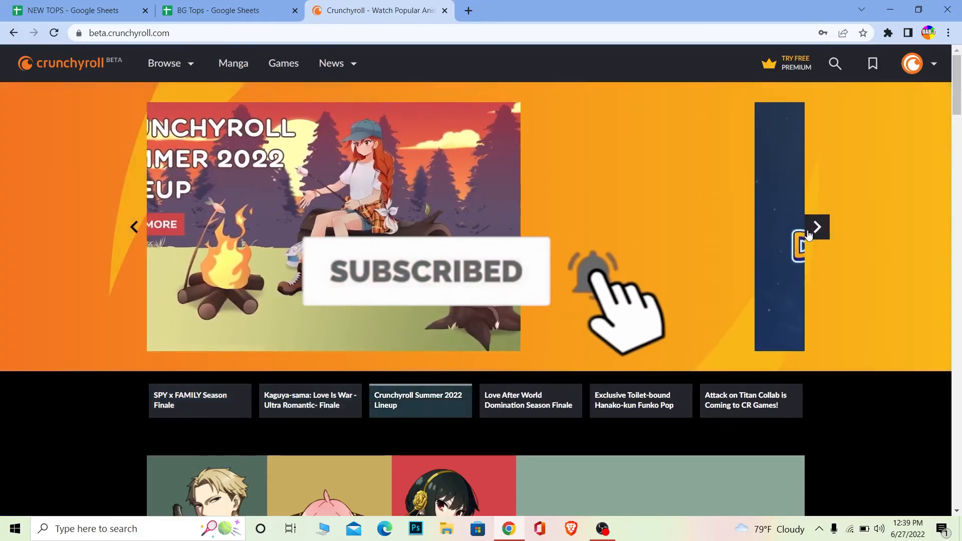
pyautogui.click(817, 227)
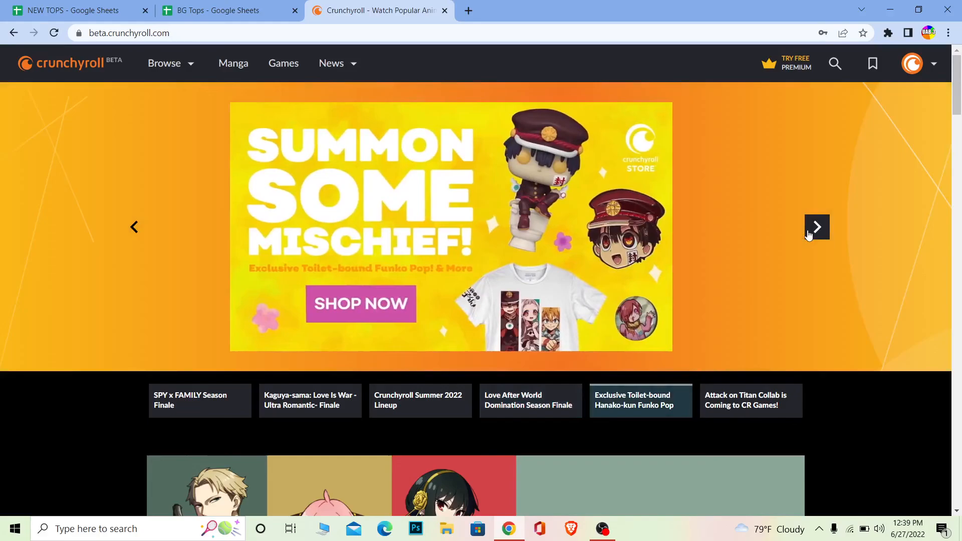
pyautogui.click(817, 226)
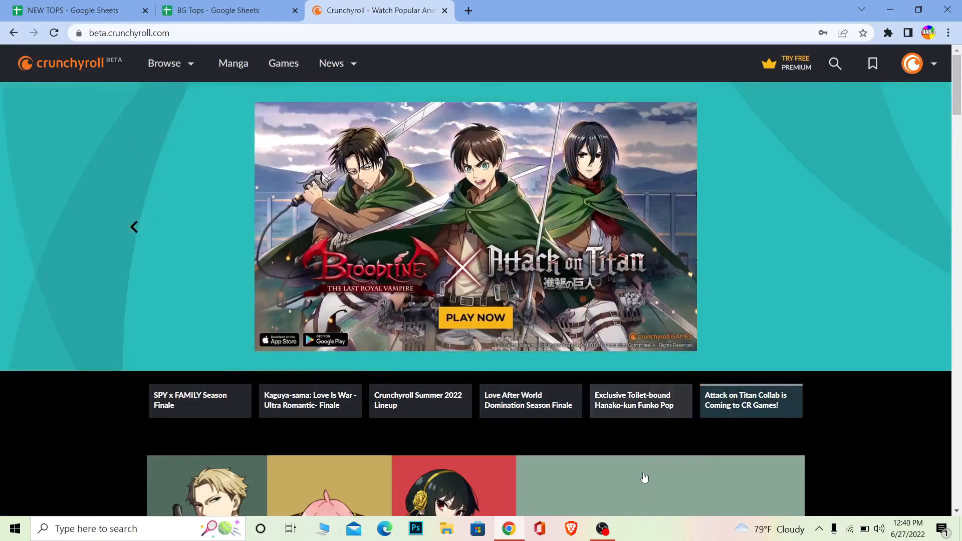